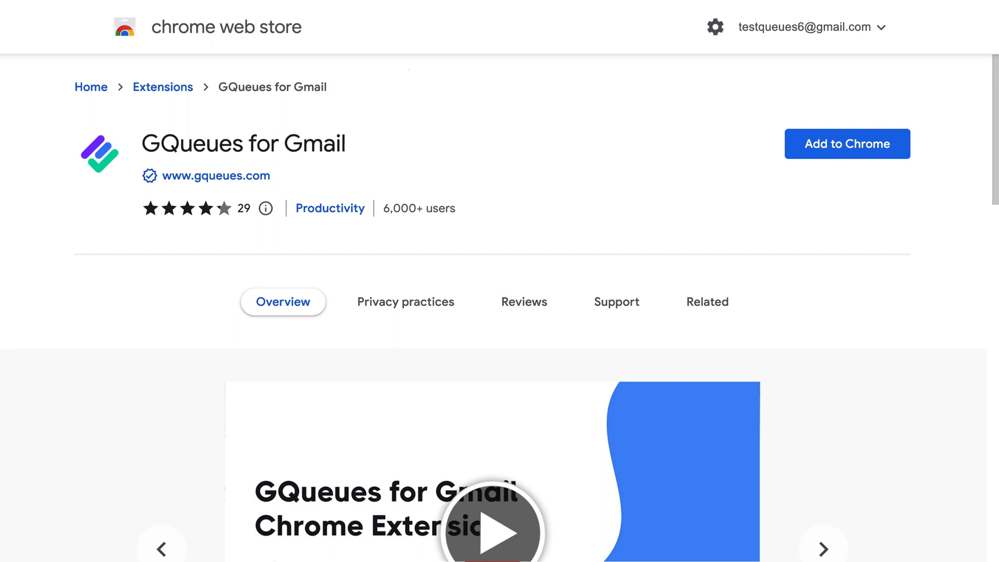
mouse_move(666, 18)
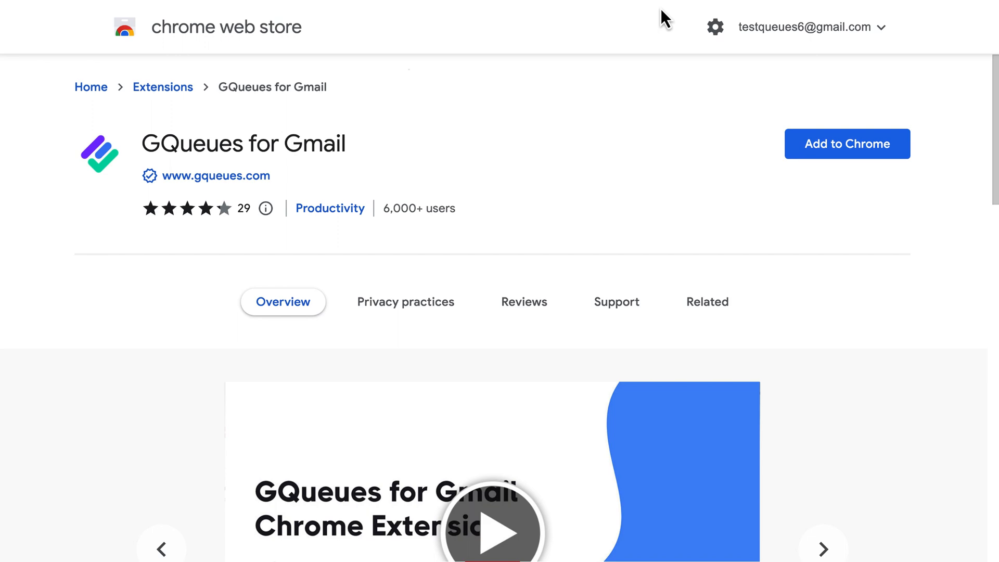
Add the GQueues for Gmail extension to Chrome and confirm the install.
click(847, 143)
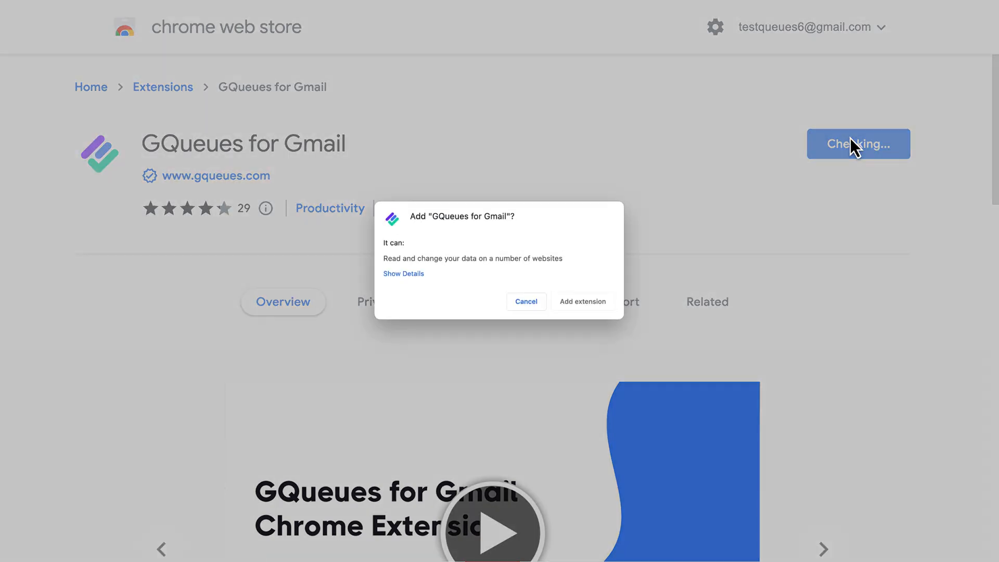
click(580, 301)
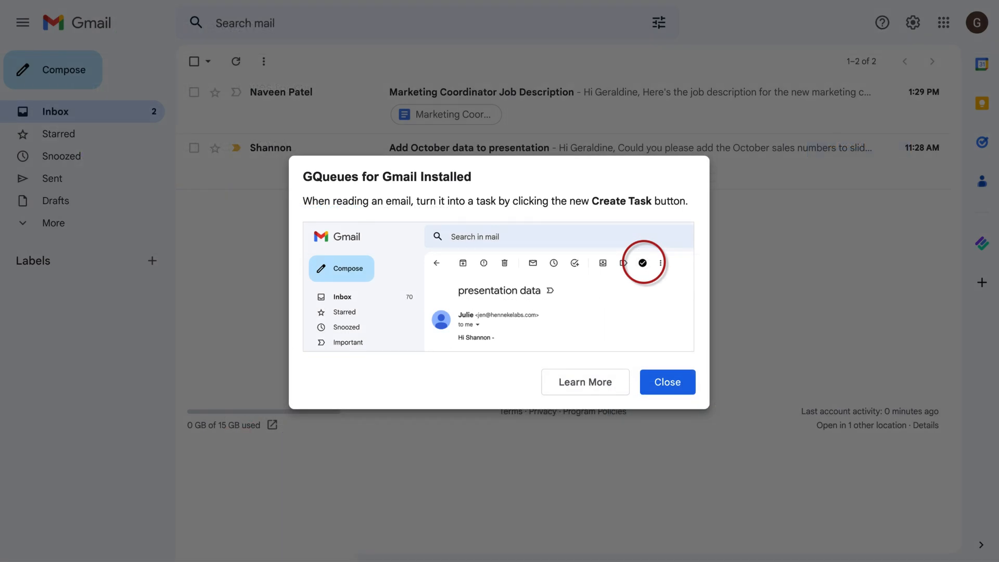
mouse_move(373, 139)
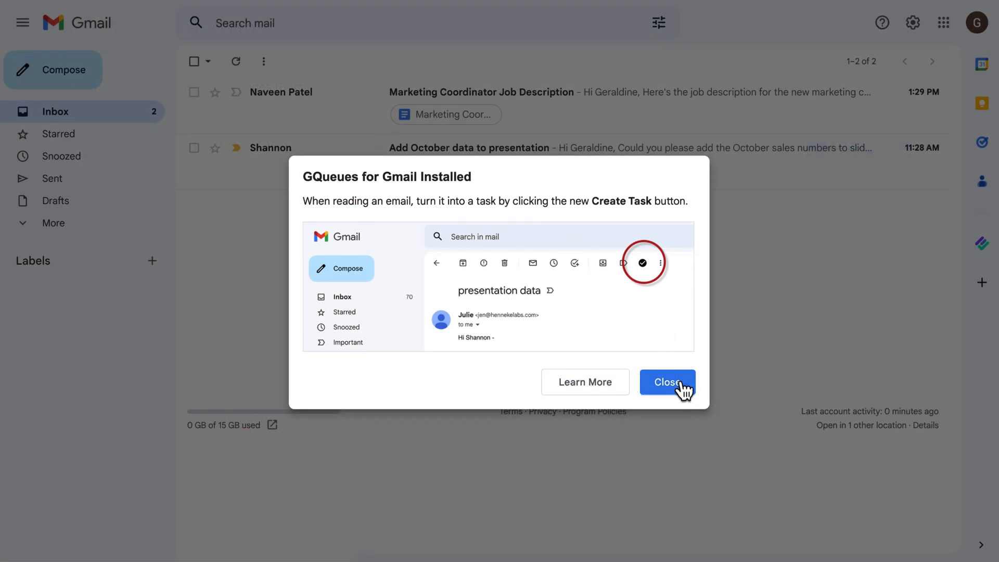
Dismiss the install notice and open Shannon's Add October data to presentation email.
click(667, 382)
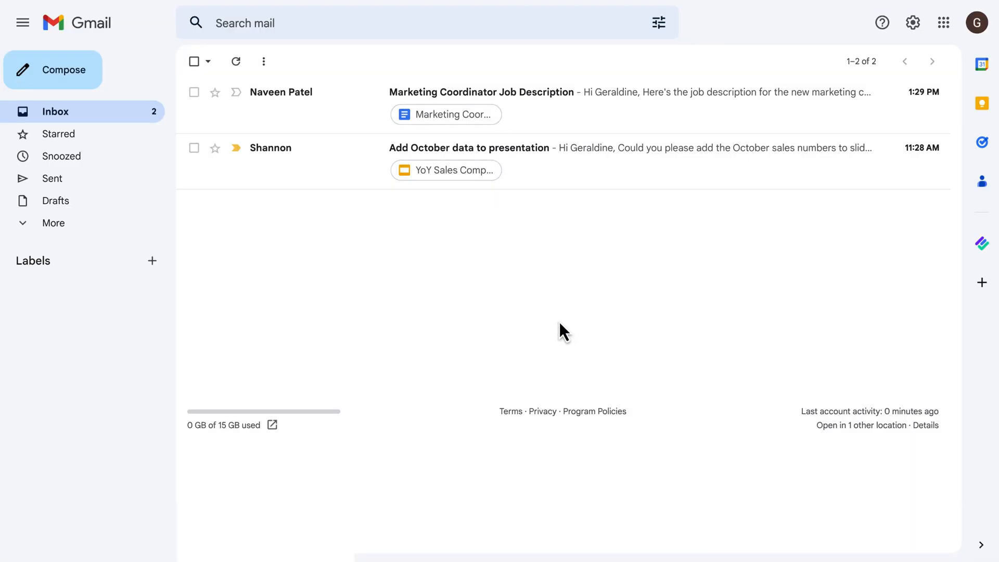
click(469, 146)
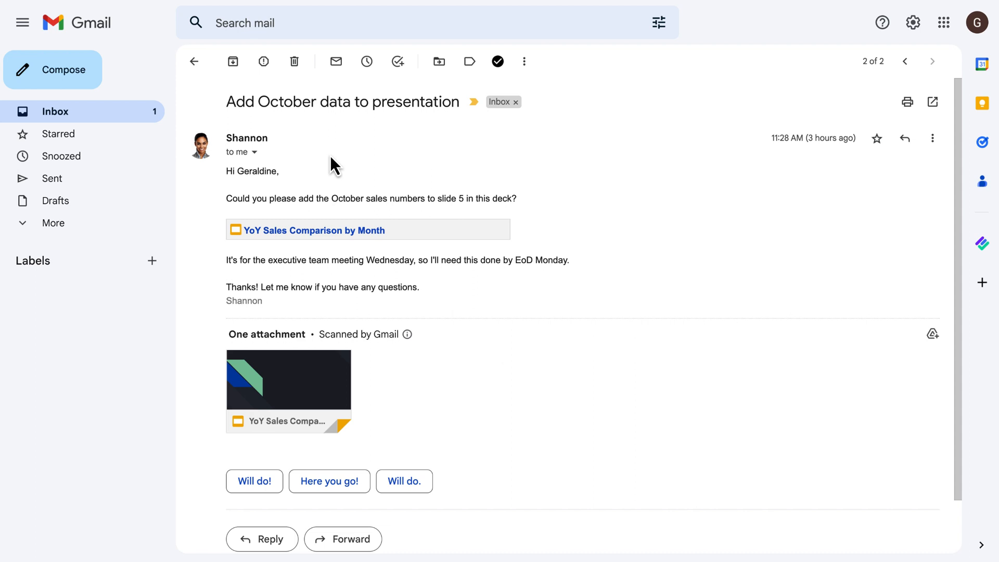
mouse_move(497, 61)
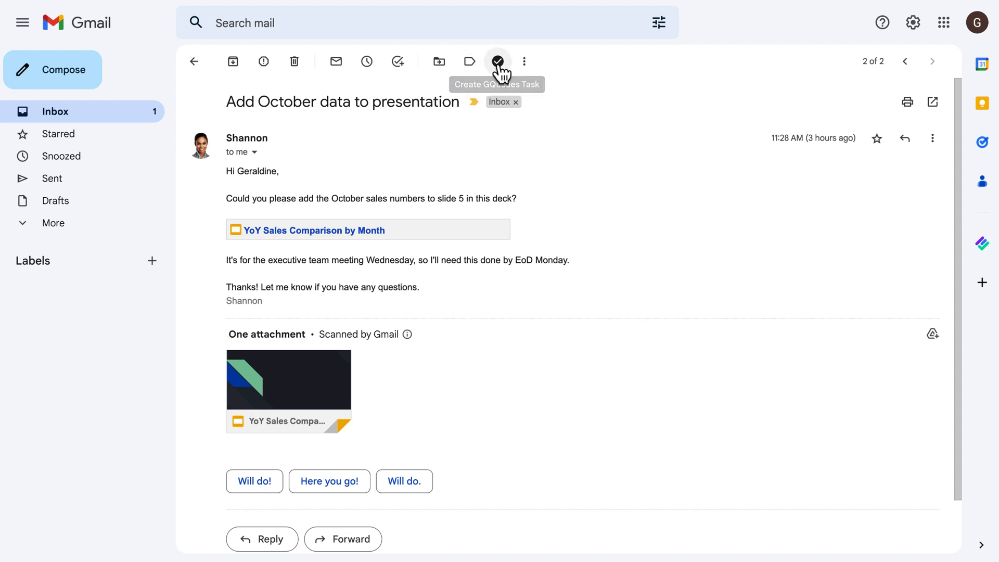
Create a GQueues task from the email, dated Mon, November 21, 2022, linked to it.
click(498, 62)
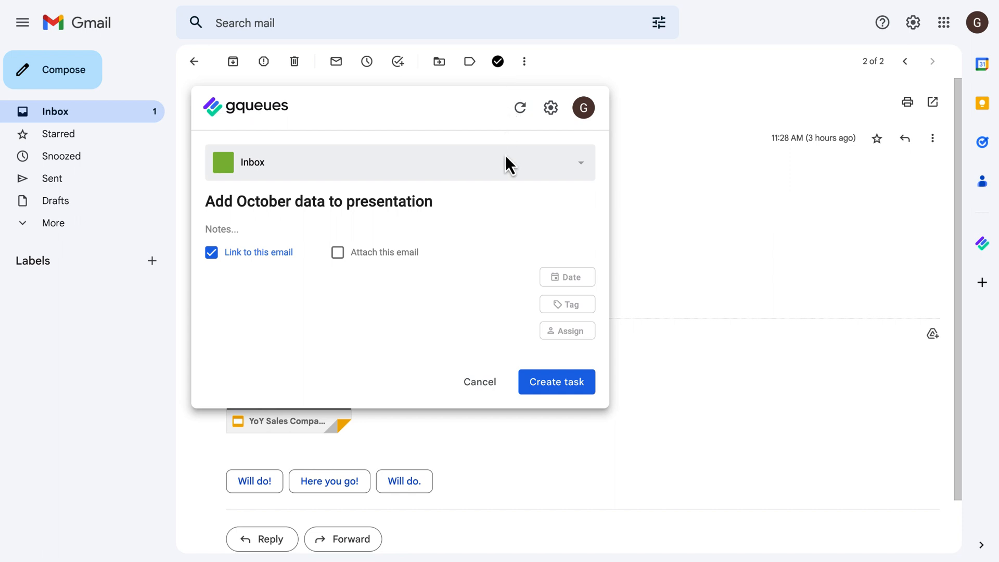
mouse_move(560, 266)
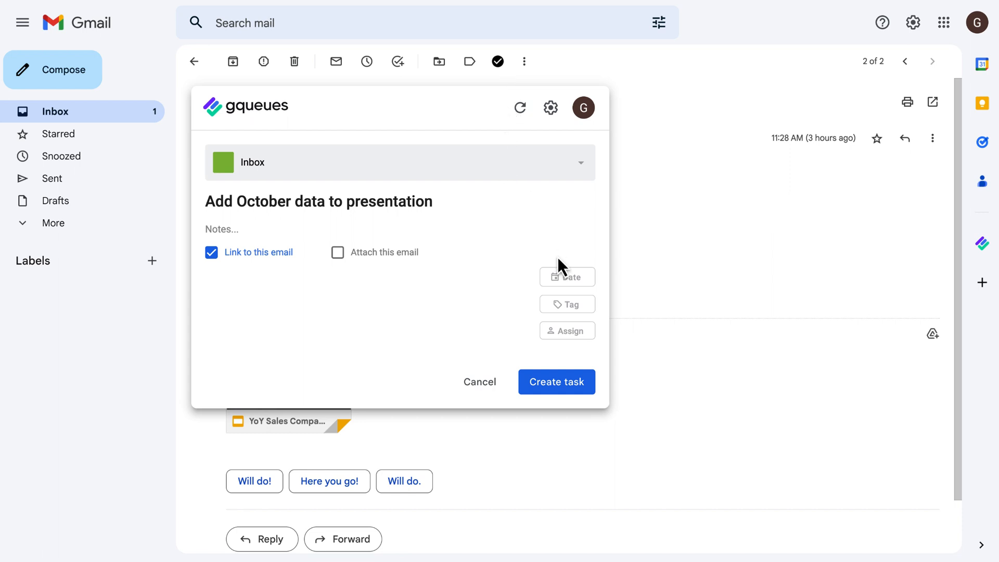
click(566, 277)
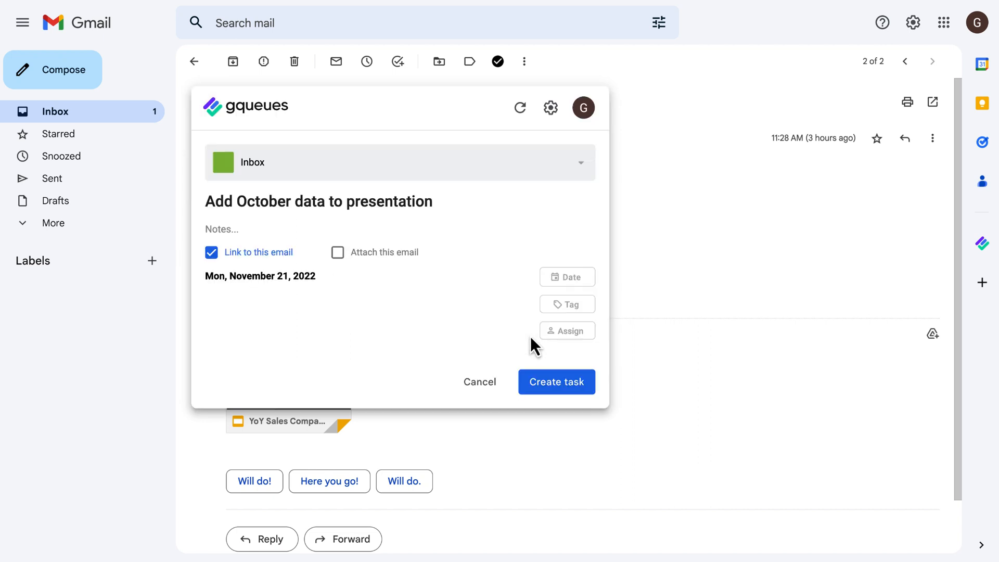
mouse_move(529, 344)
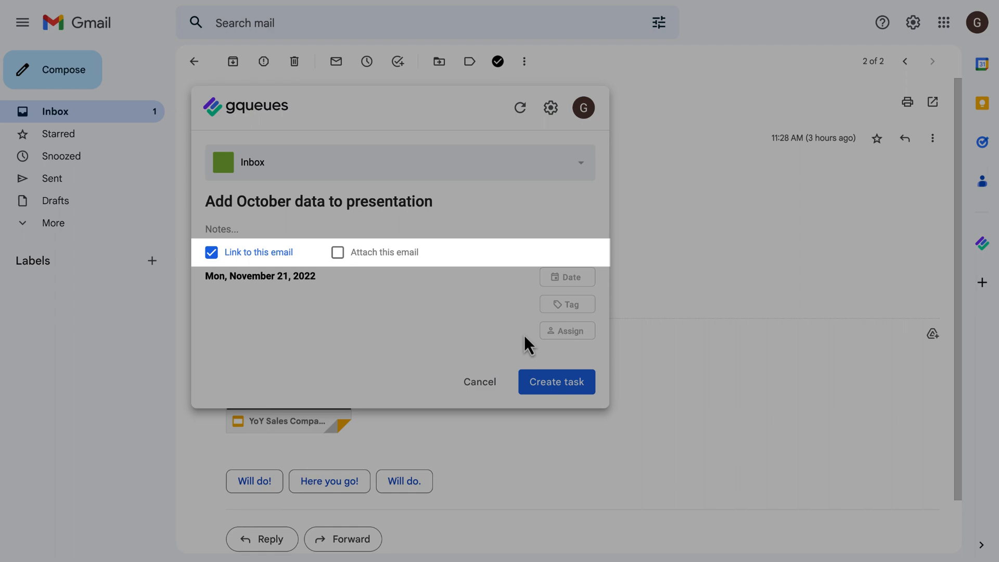
mouse_move(556, 382)
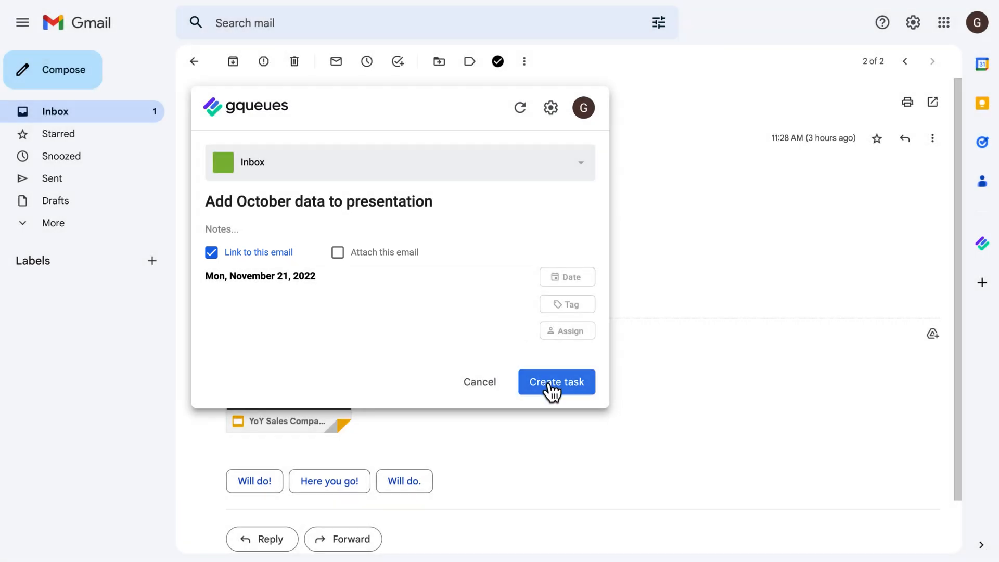
click(556, 382)
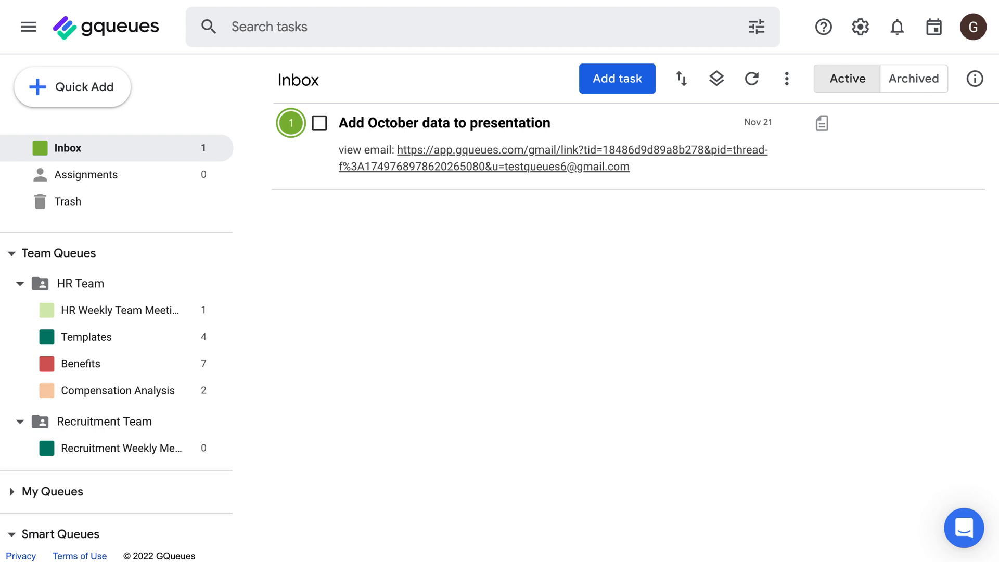
mouse_move(868, 244)
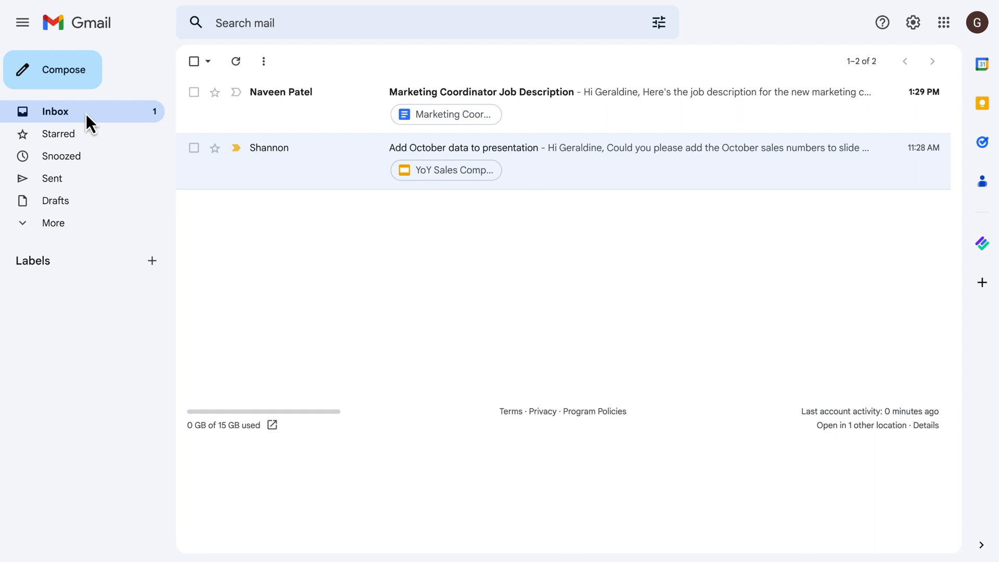
Start a task from the job description email titled 'Review Marketing Coordinator Job Description', unlinked.
click(481, 92)
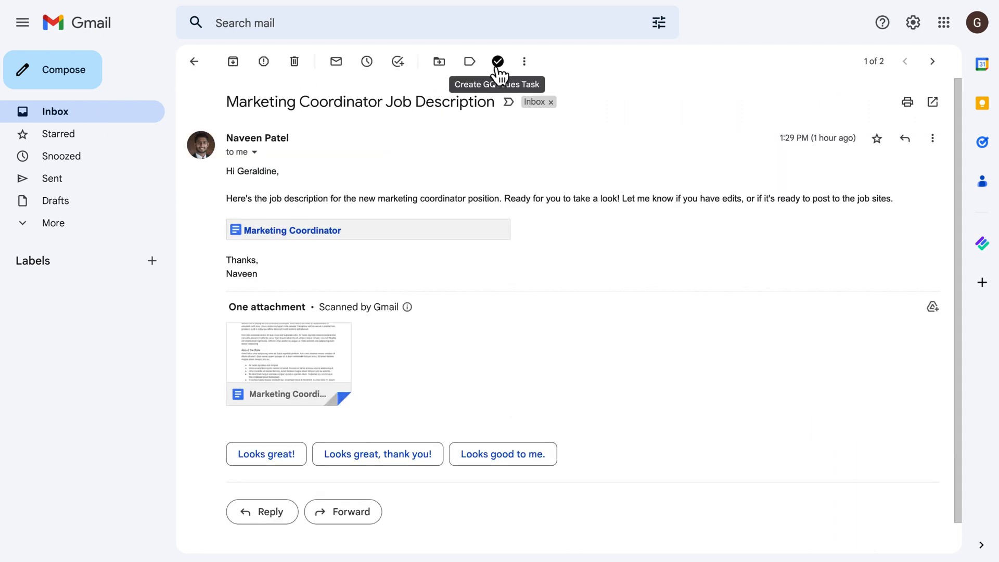
click(498, 61)
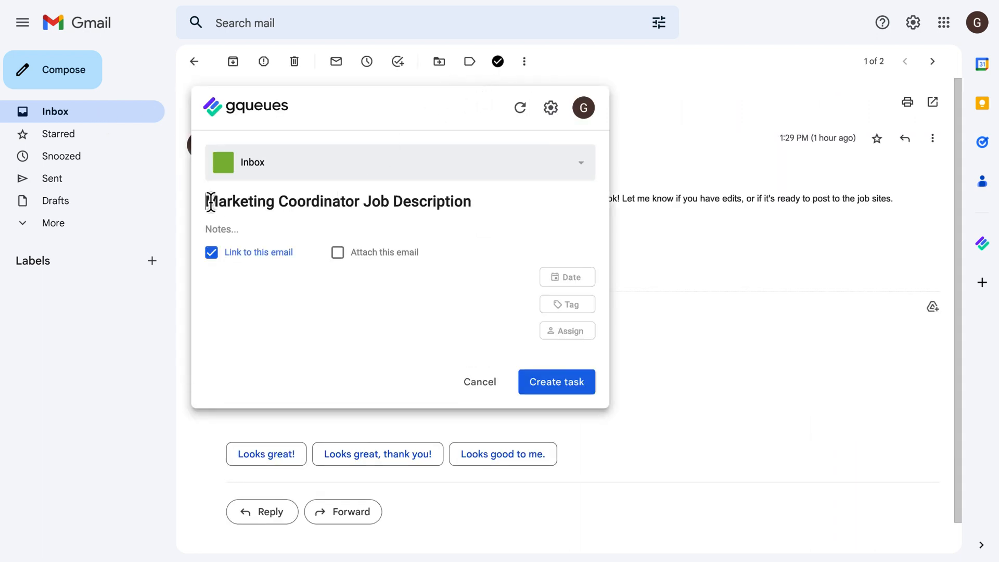
text(Review)
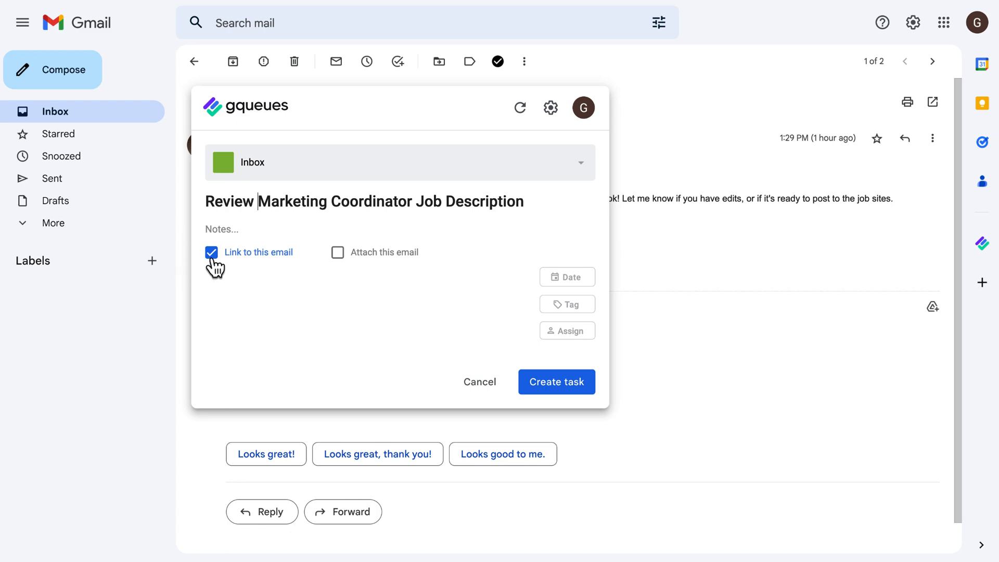
click(555, 381)
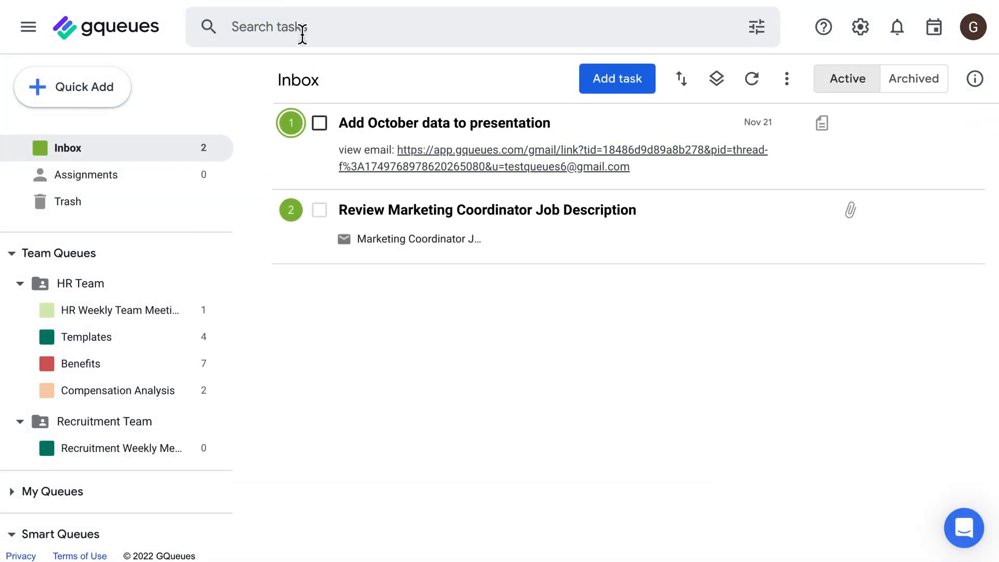
Preview the job description email attached to the second task, then close it.
click(410, 238)
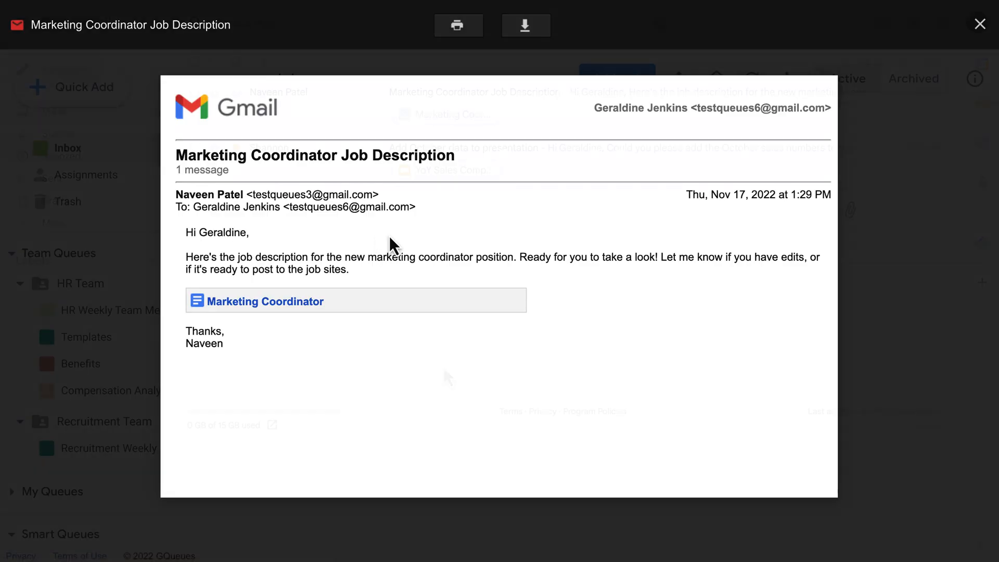
click(980, 23)
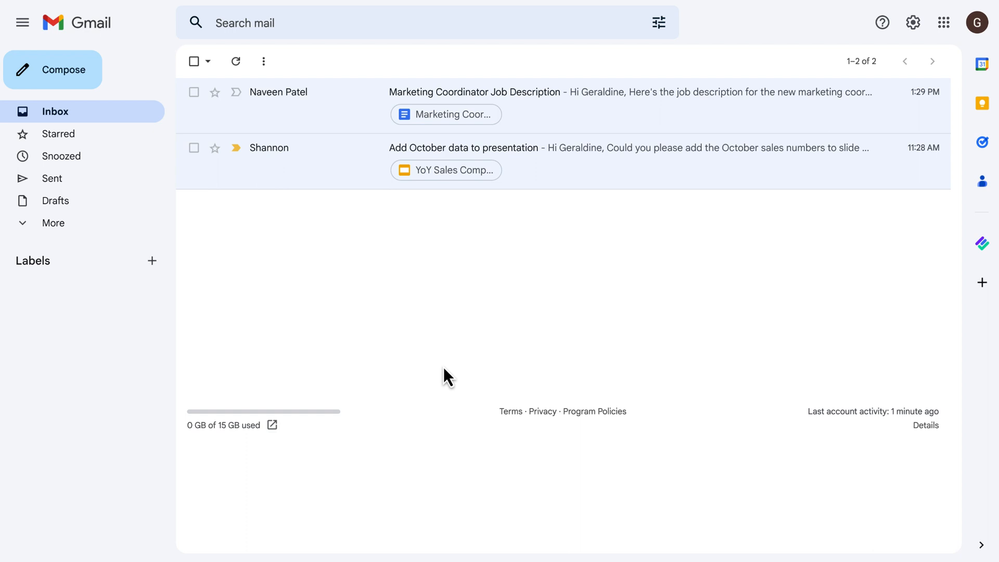
mouse_move(981, 266)
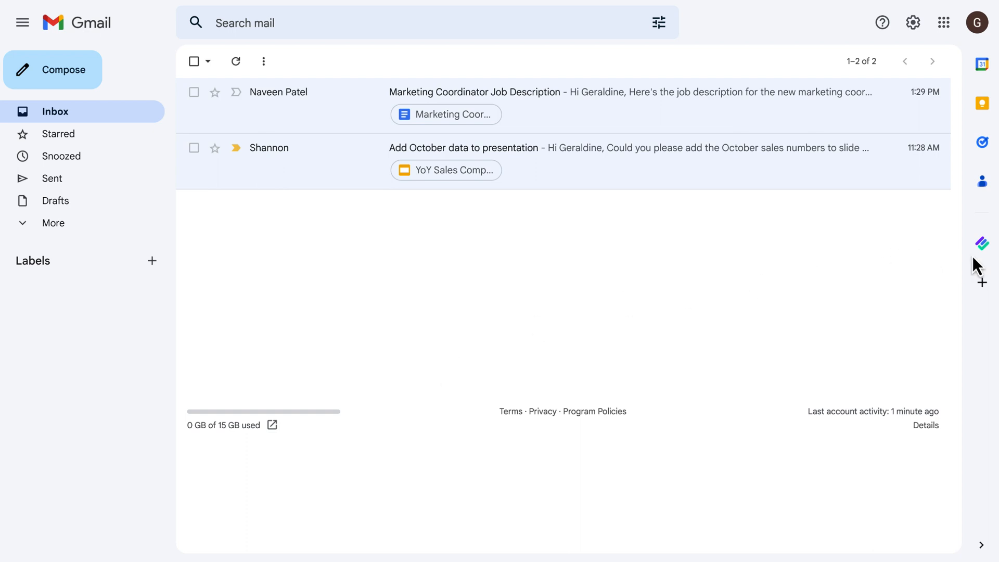
Show the GQueues for Google Workspace side panel beside the Gmail inbox.
click(981, 243)
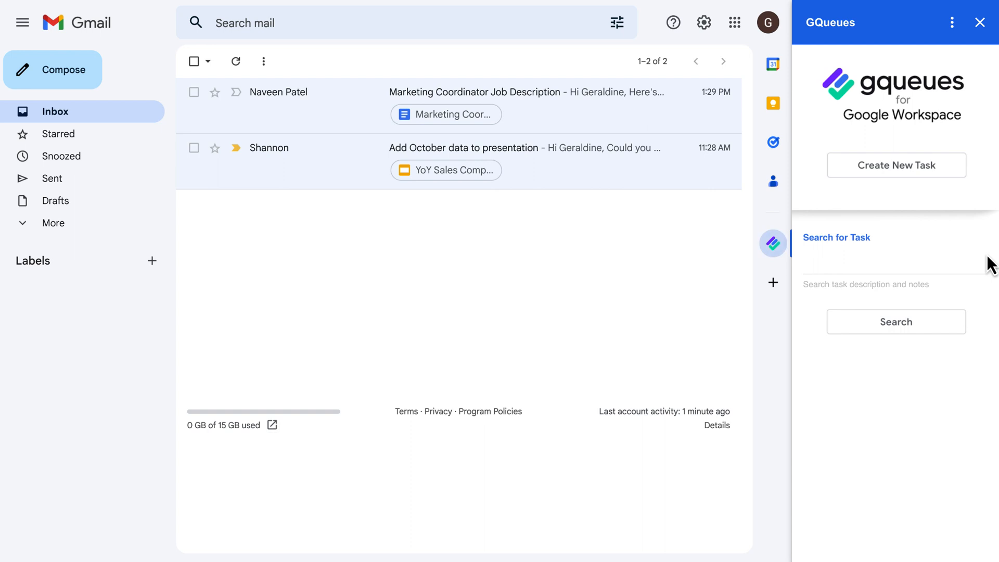